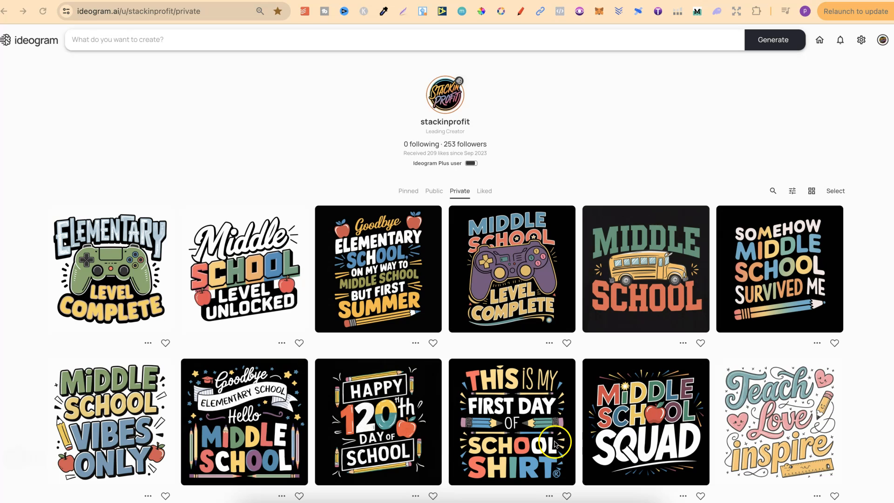
Scroll through the IdeoMastery prompt generator GPT page in ChatGPT and back up.
scroll("down", 3)
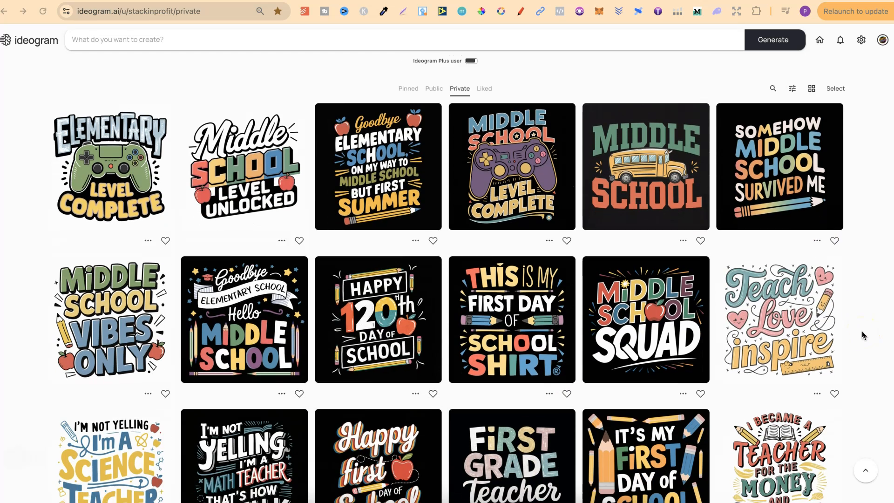
scroll("down", 3)
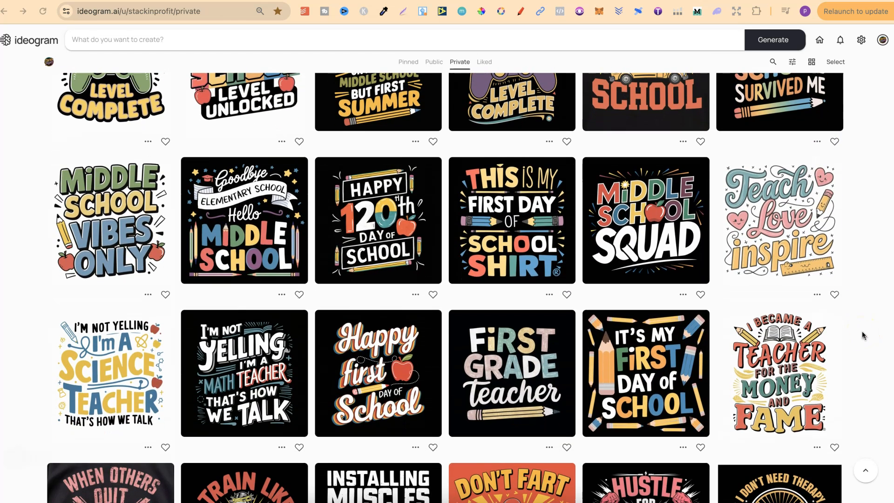
scroll("up", 3)
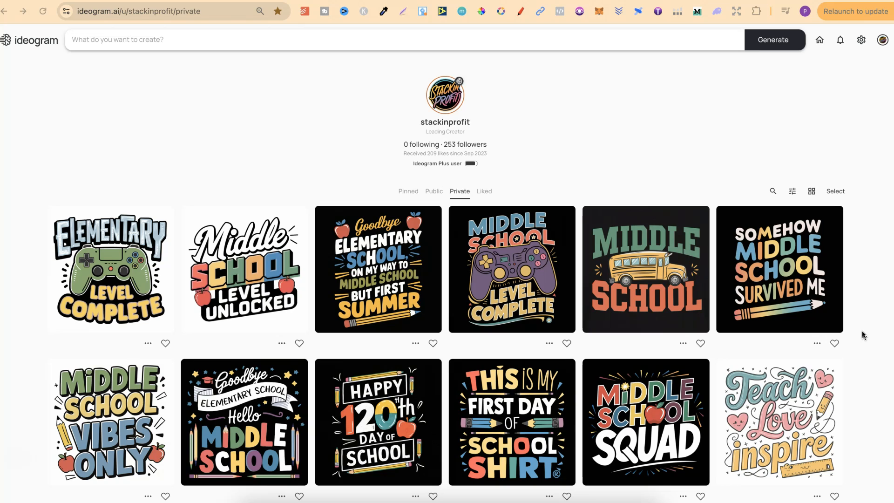
mouse_move(863, 334)
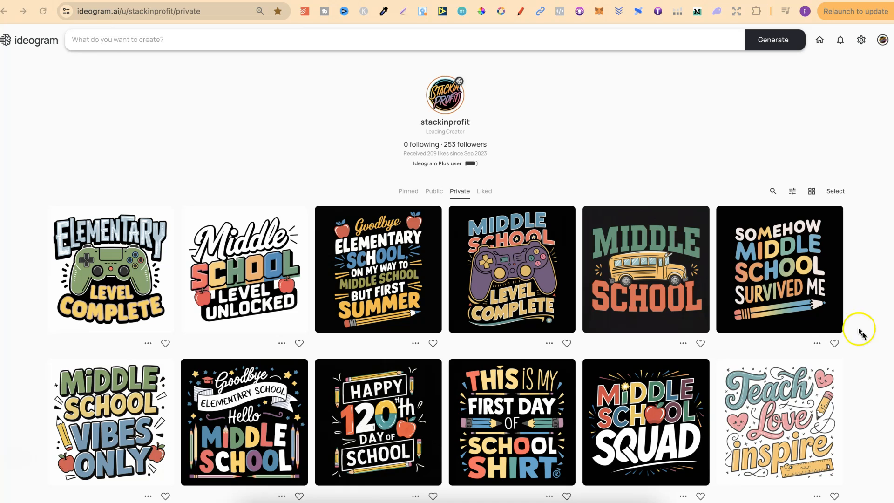
mouse_move(506, 391)
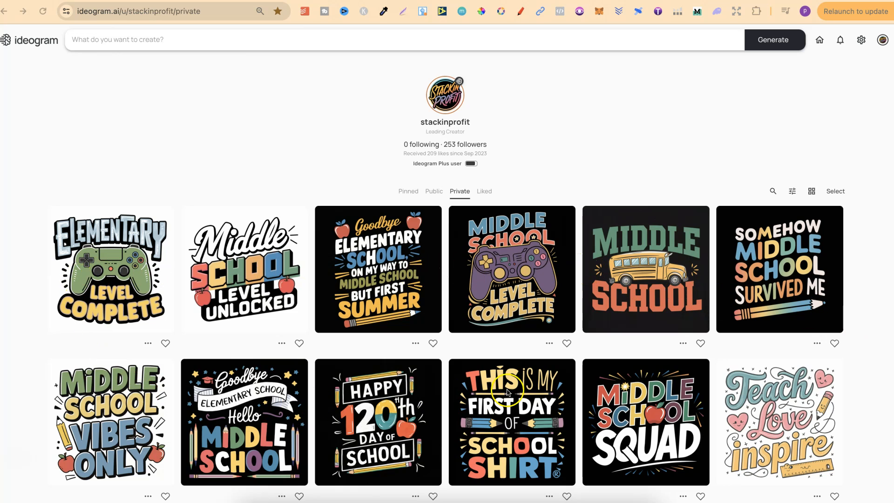
mouse_move(872, 408)
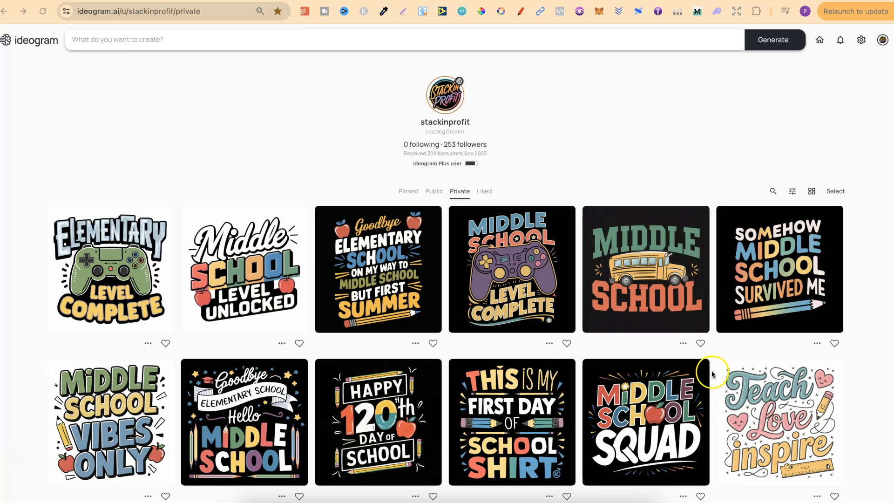
mouse_move(862, 249)
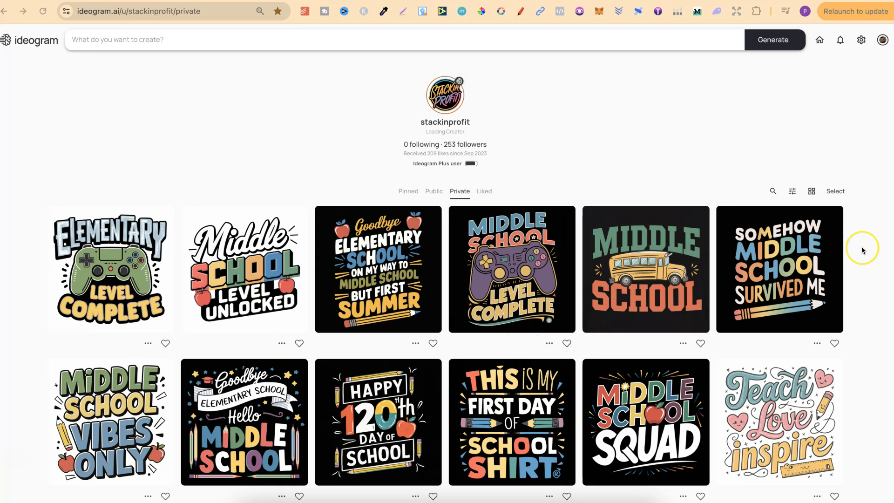
mouse_move(863, 250)
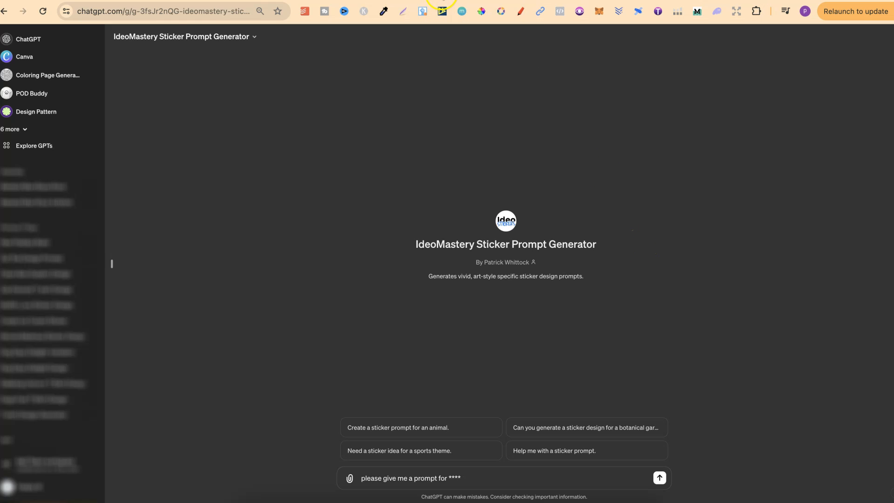
mouse_move(669, 262)
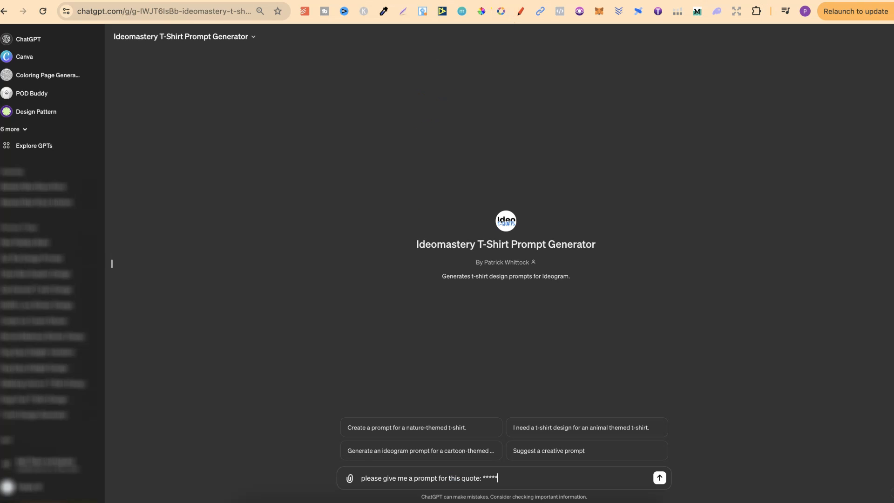
mouse_move(696, 280)
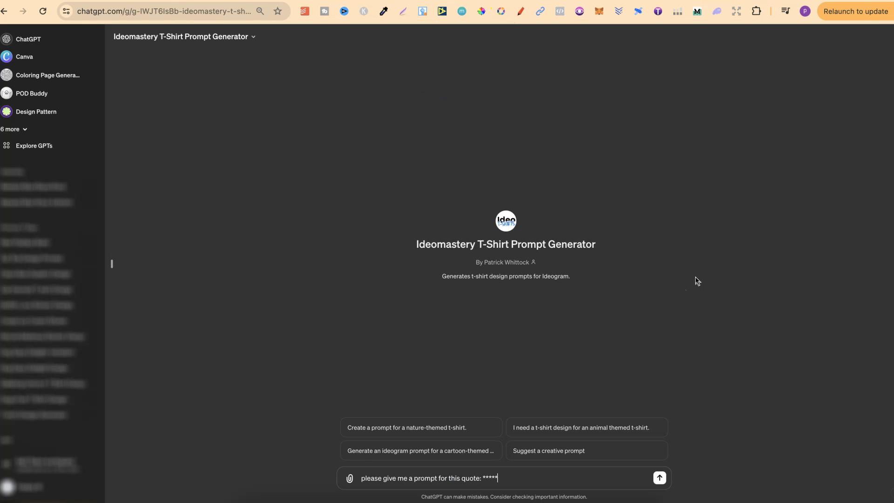
mouse_move(492, 464)
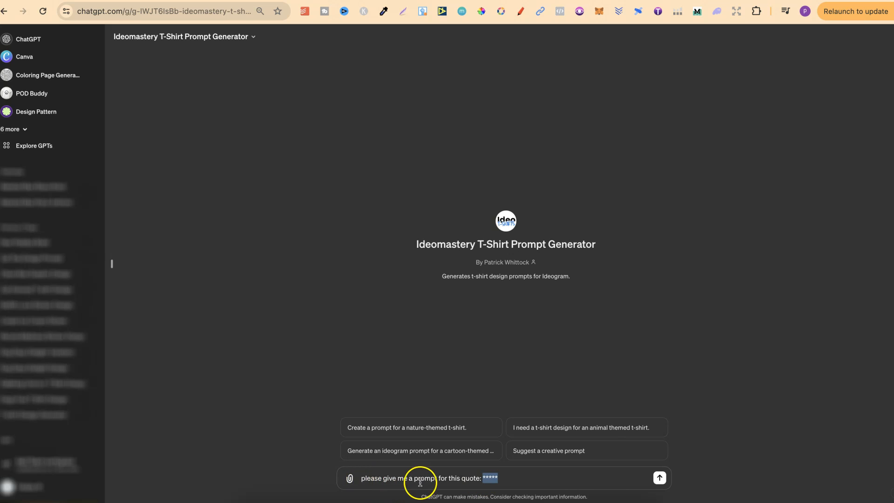
mouse_move(715, 412)
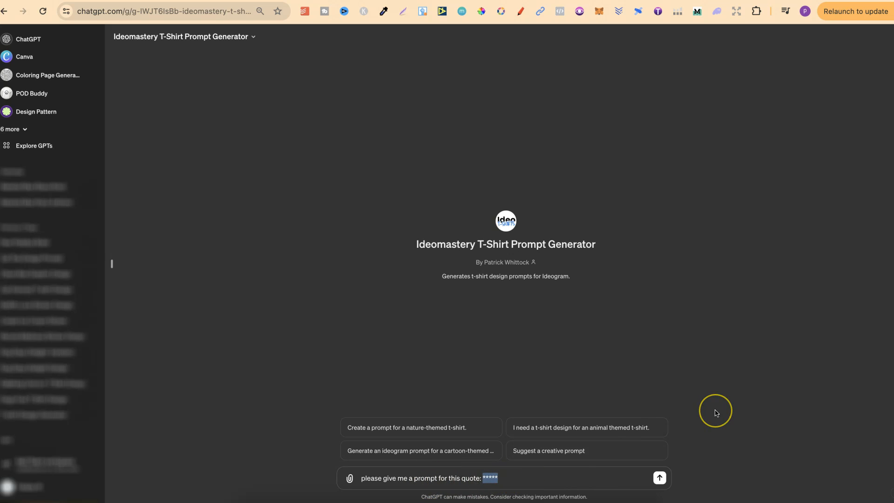
mouse_move(717, 413)
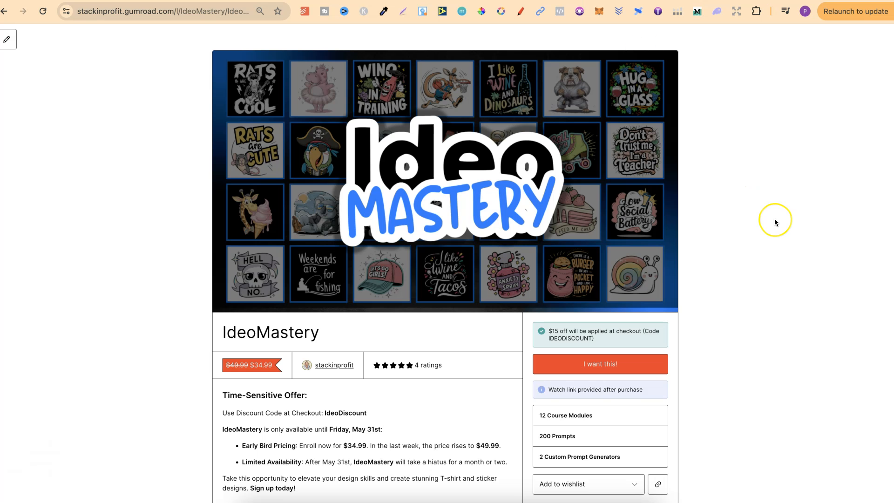
mouse_move(775, 224)
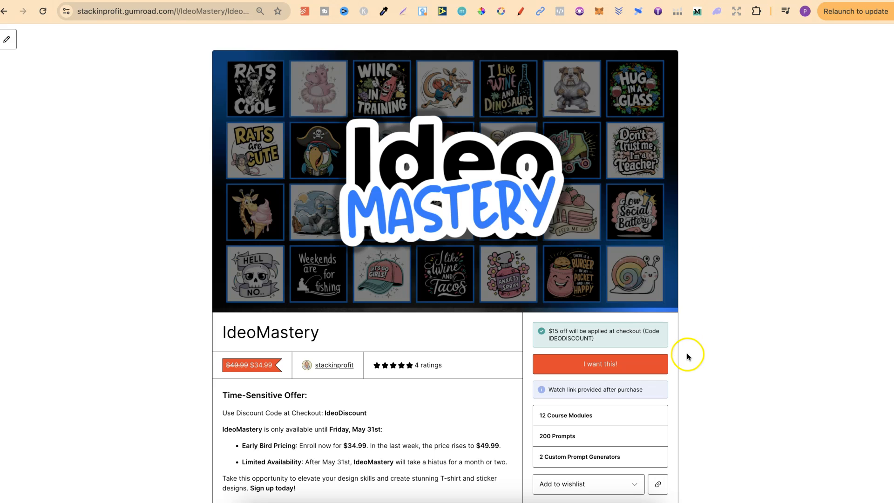
mouse_move(311, 432)
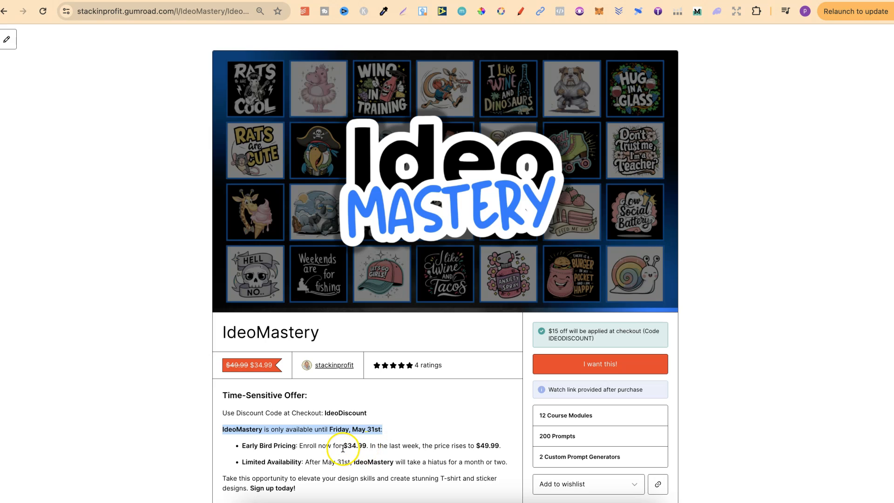
Highlight the $34.99 early-bird price on the IdeoMastery product page.
double_click(353, 445)
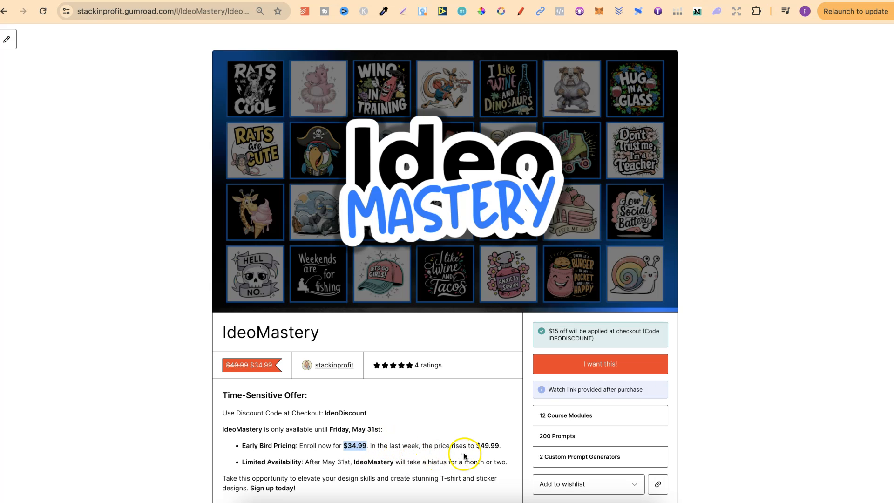
mouse_move(487, 452)
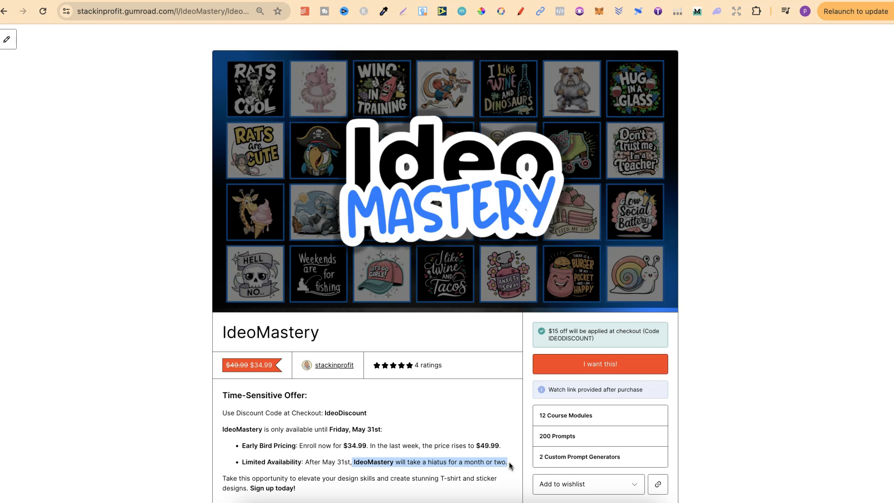
mouse_move(766, 406)
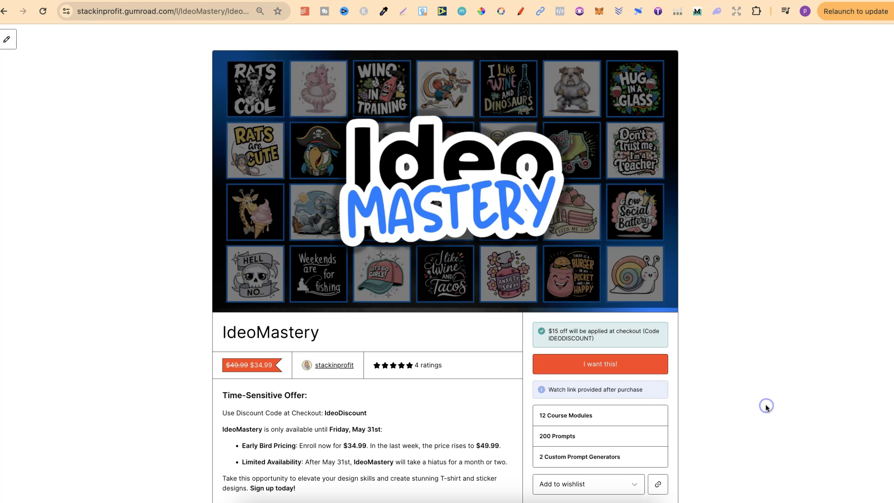
mouse_move(766, 408)
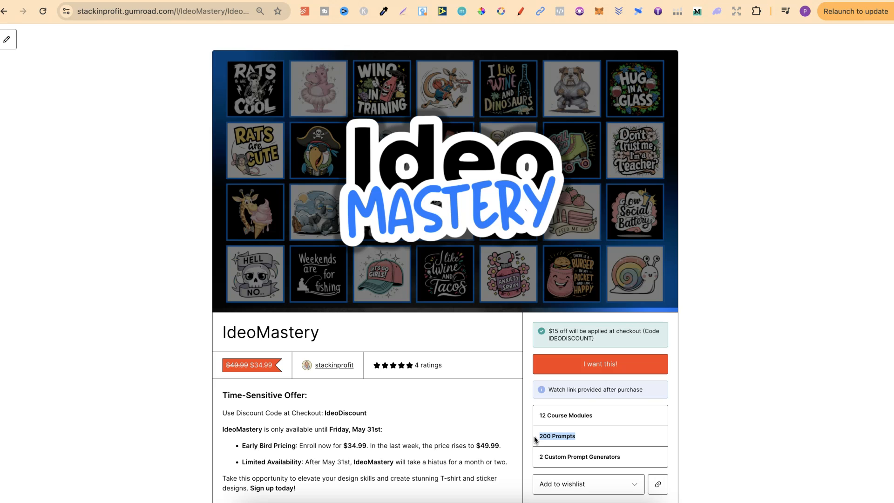
mouse_move(623, 459)
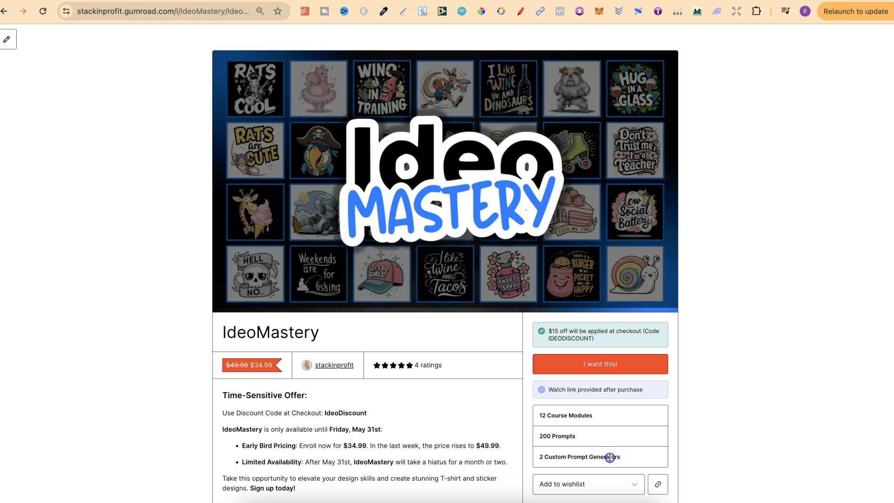
mouse_move(765, 411)
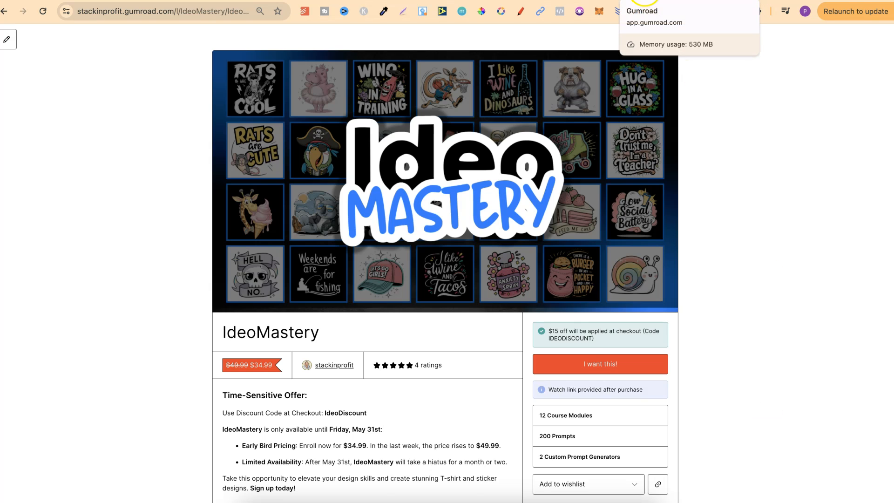
Bring up the IdeoMastery checkout showing IdeoDiscount applied and US$41.99 total.
left_click(599, 364)
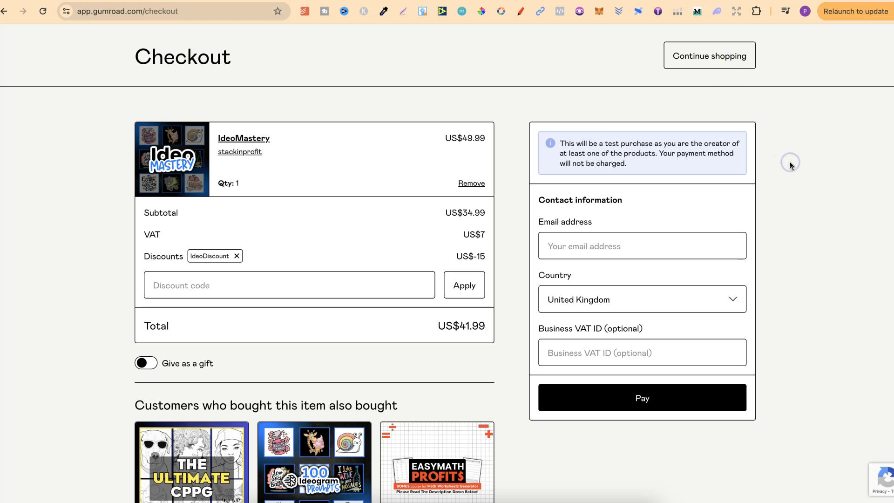
mouse_move(790, 166)
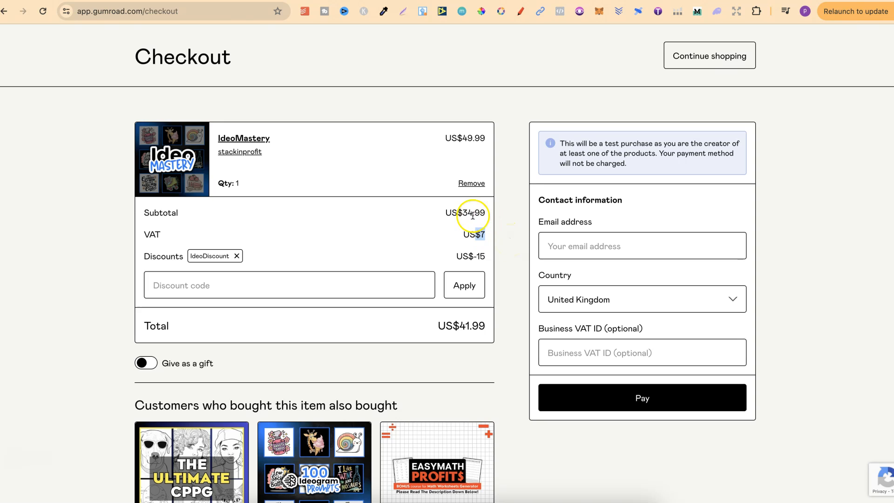
mouse_move(480, 342)
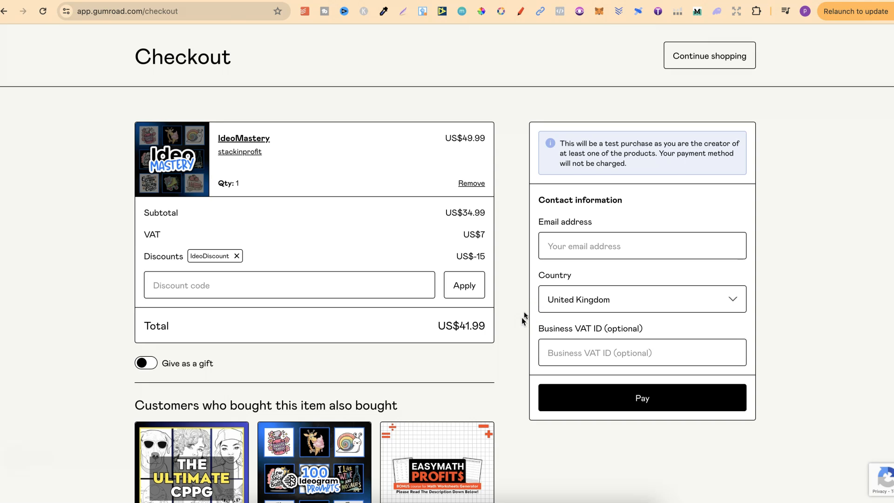
Scroll through the Course Modules videos, then open the Links page.
left_click(244, 138)
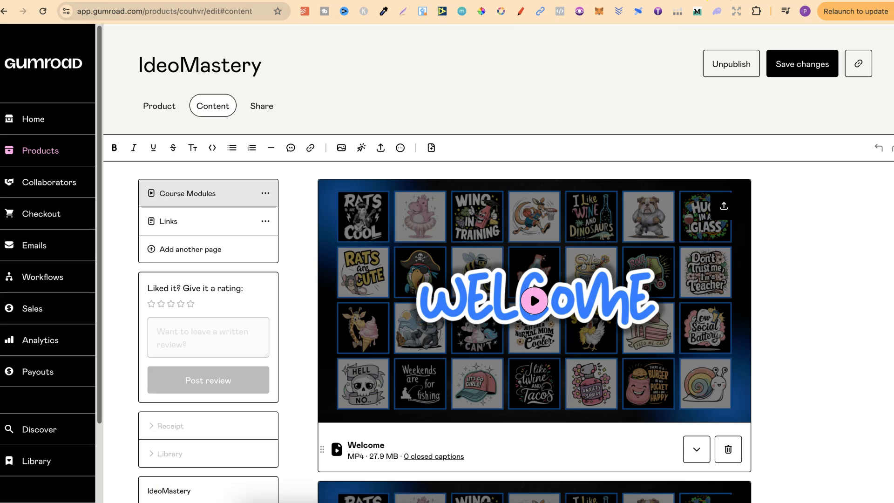
mouse_move(848, 318)
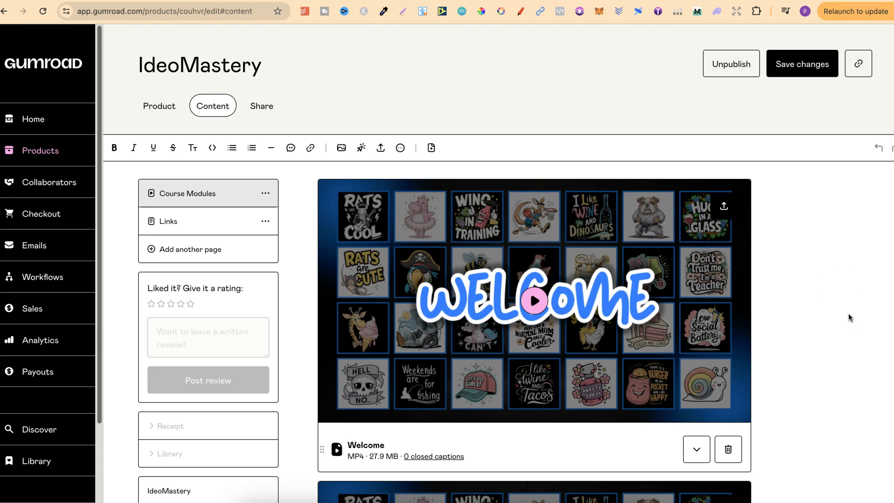
scroll("down", 3)
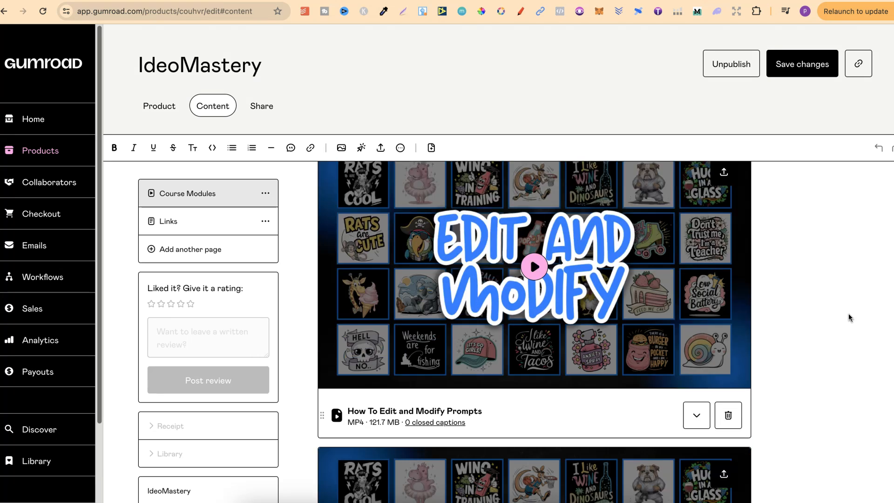
scroll("down", 3)
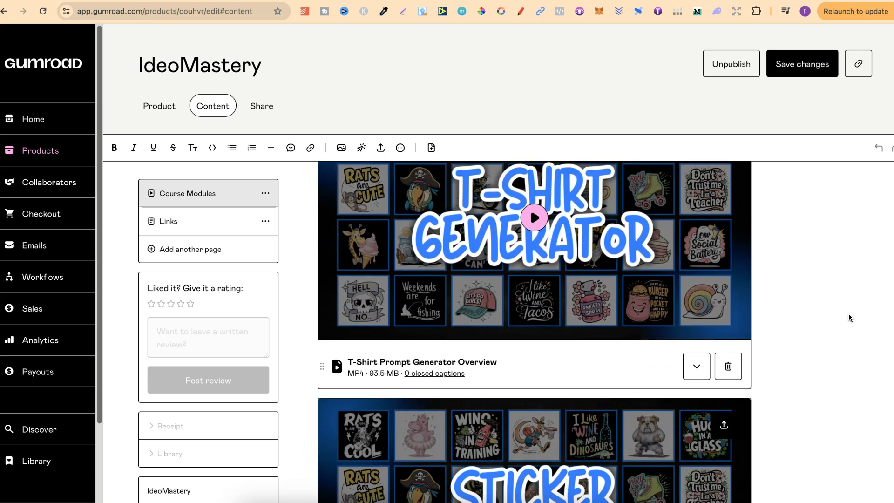
scroll("down", 3)
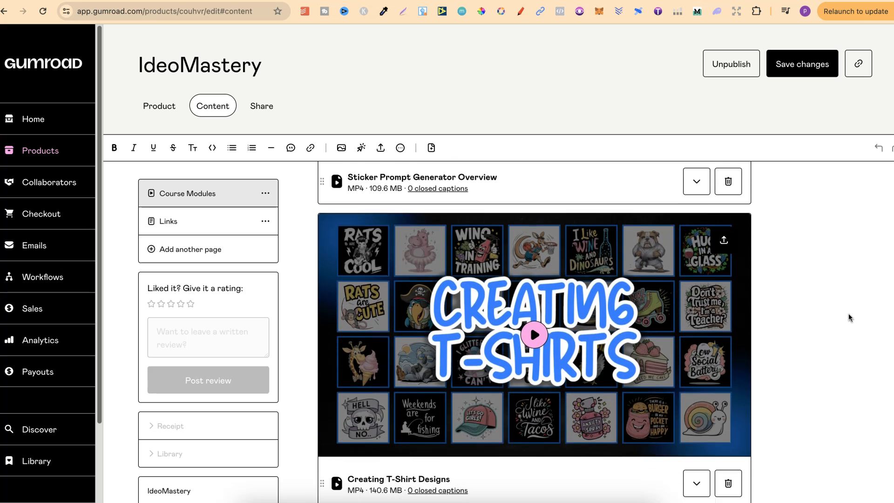
scroll("down", 3)
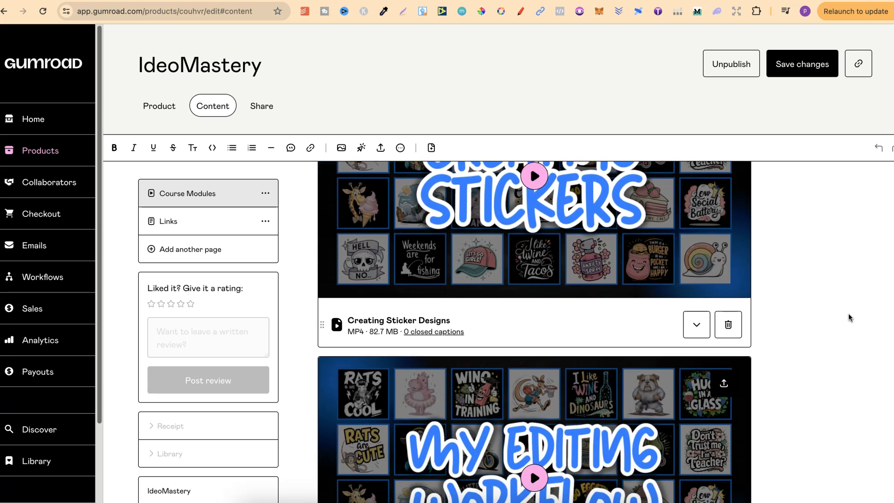
scroll("down", 3)
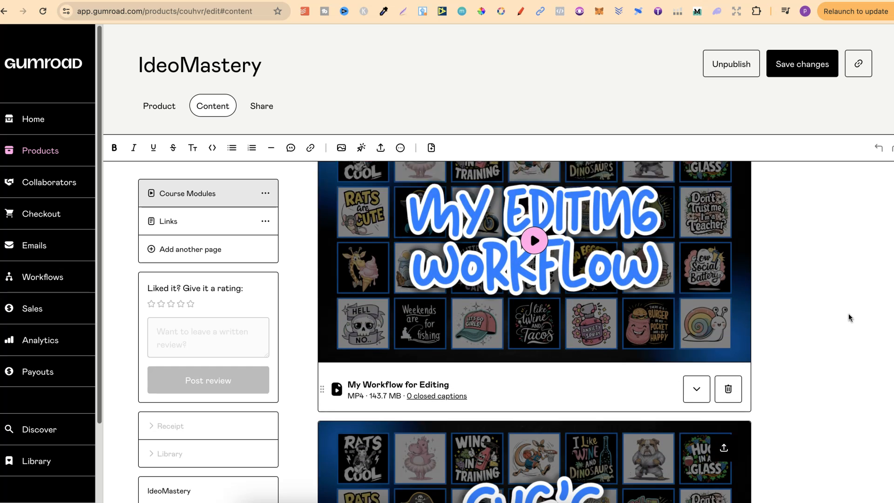
scroll("down", 3)
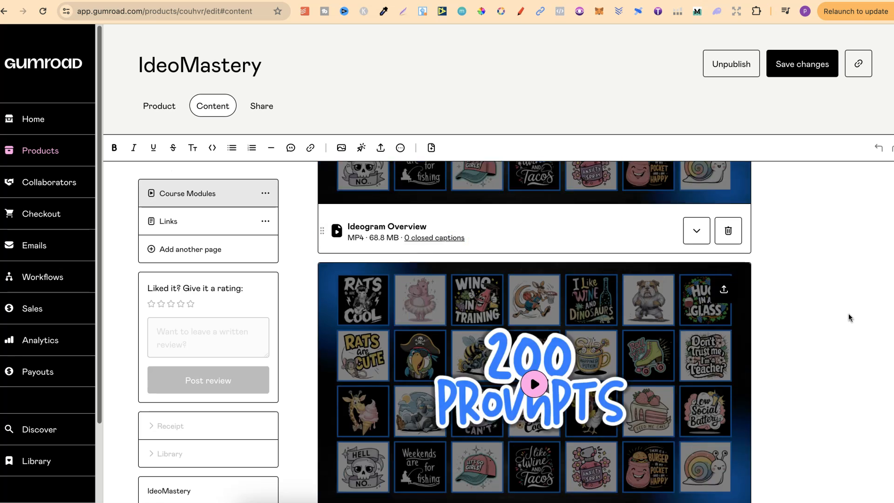
scroll("down", 3)
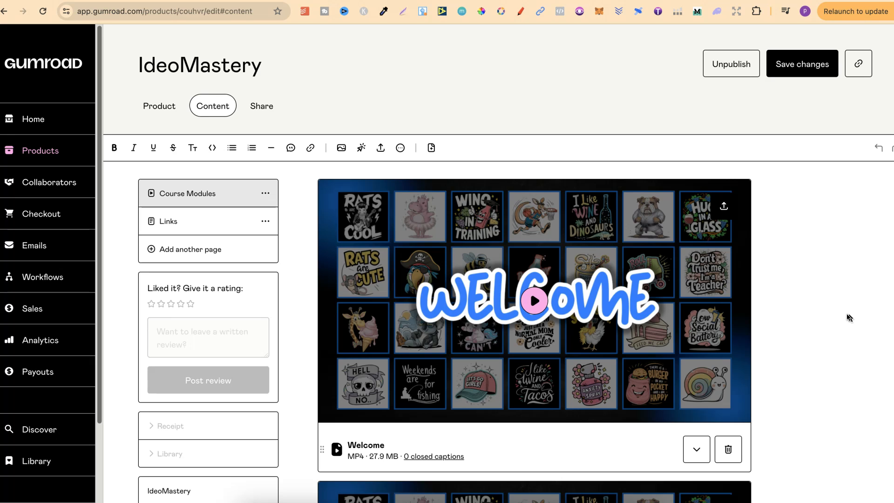
mouse_move(841, 317)
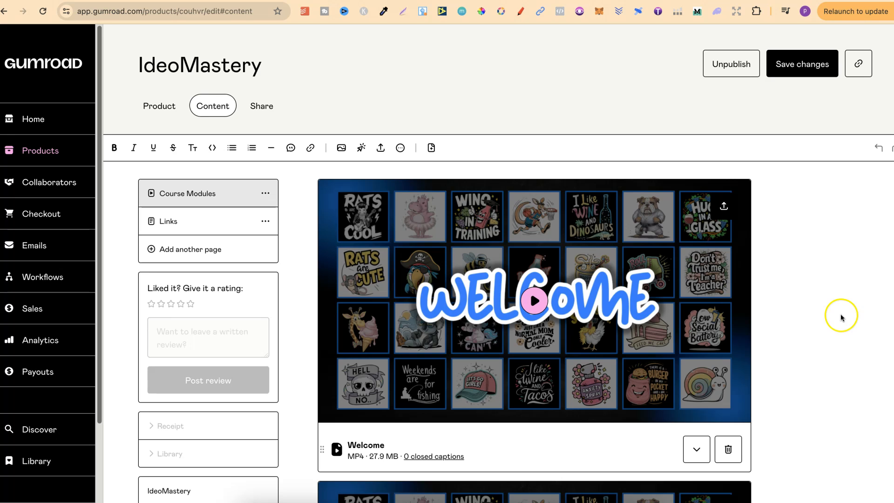
mouse_move(161, 199)
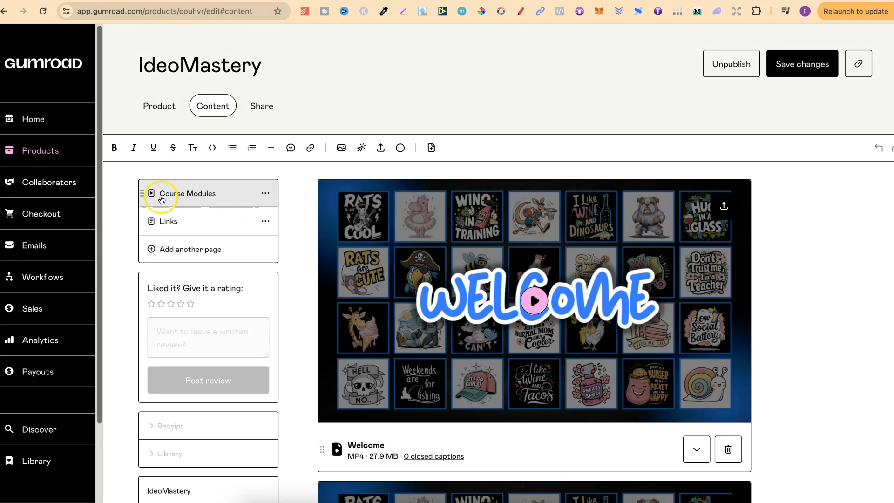
mouse_move(299, 226)
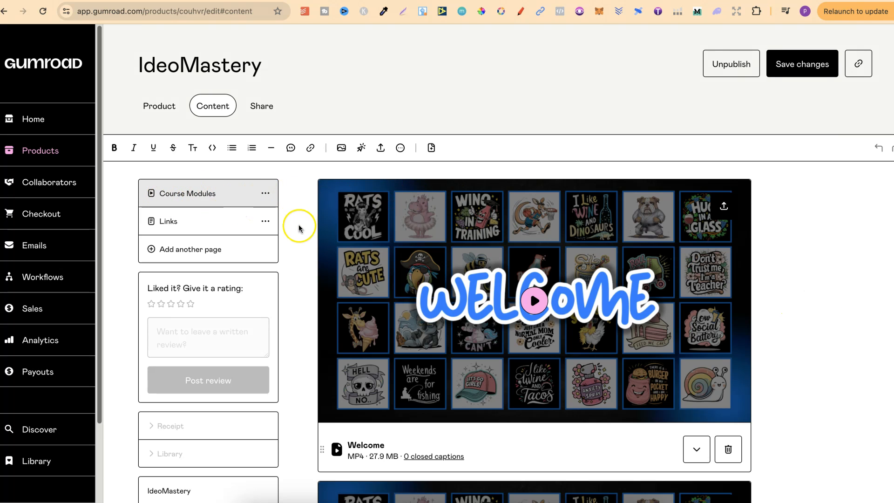
left_click(168, 221)
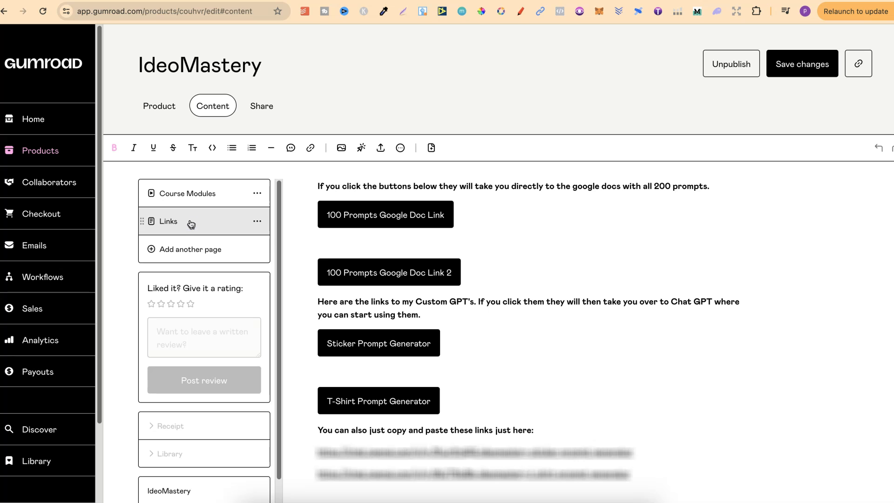
left_click(387, 270)
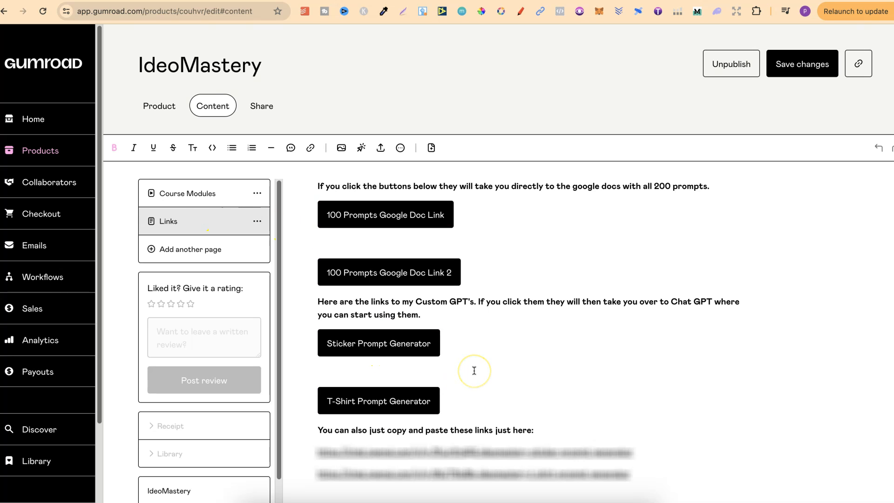
mouse_move(473, 371)
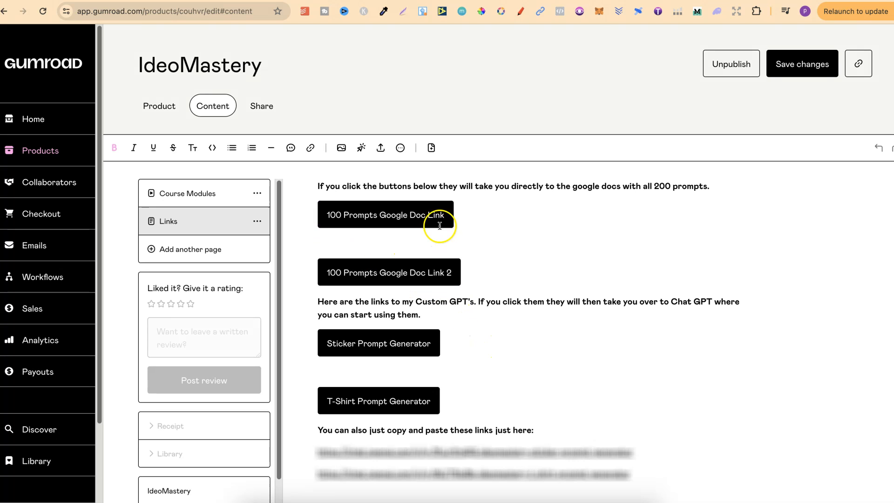
mouse_move(499, 226)
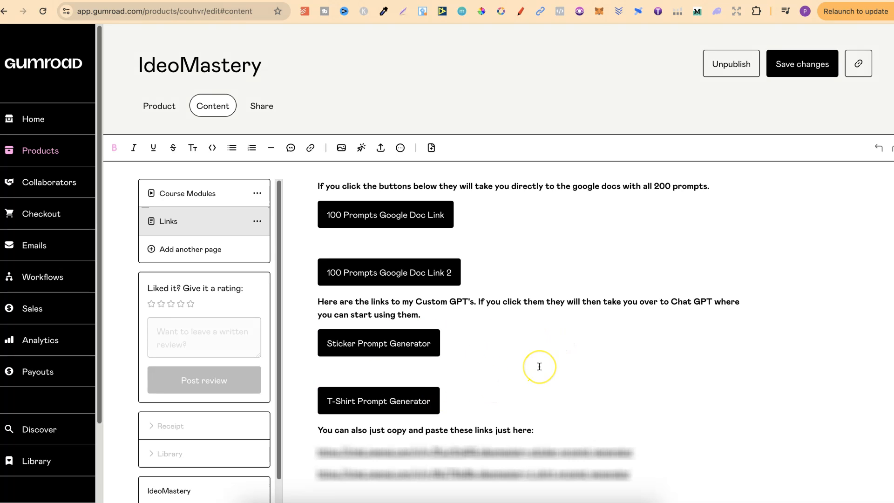
mouse_move(535, 366)
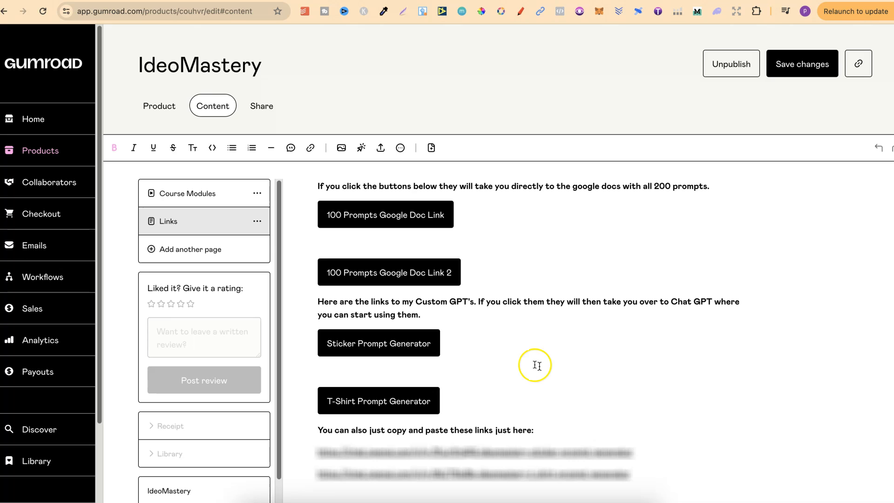
mouse_move(196, 249)
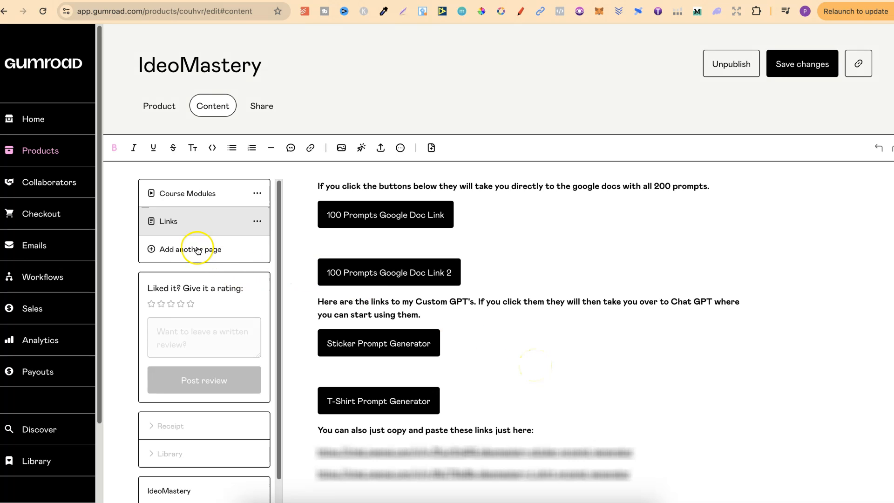
mouse_move(204, 254)
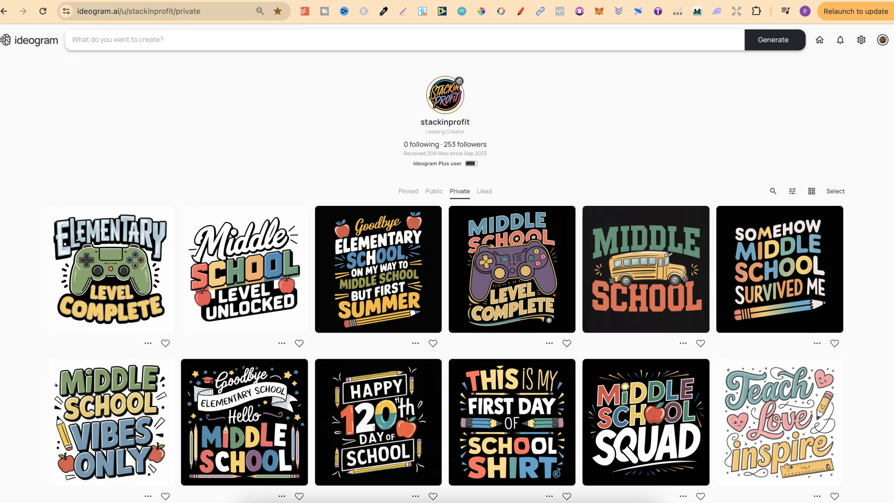
mouse_move(208, 308)
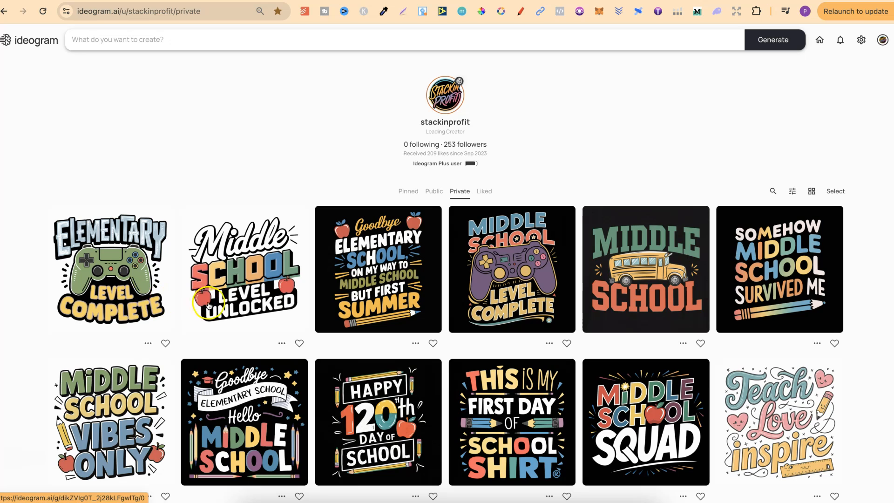
Scroll through the private gallery of school- and gym-themed T-shirt designs.
scroll("down", 3)
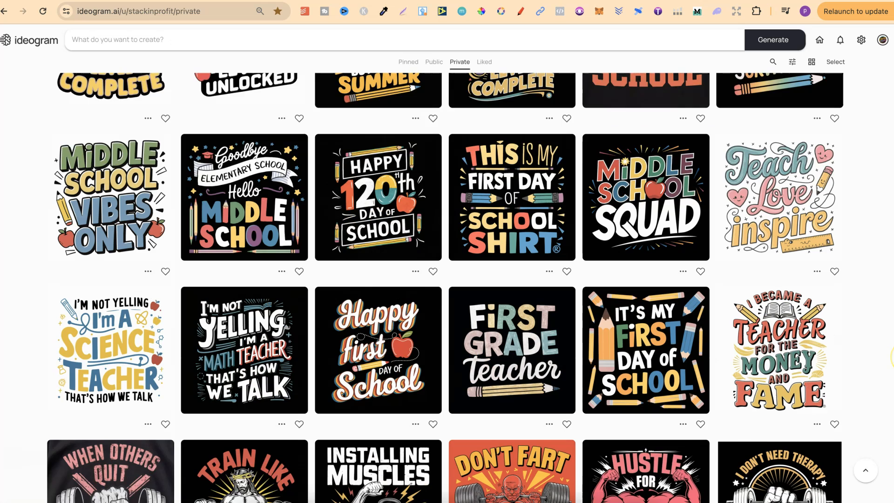
scroll("down", 3)
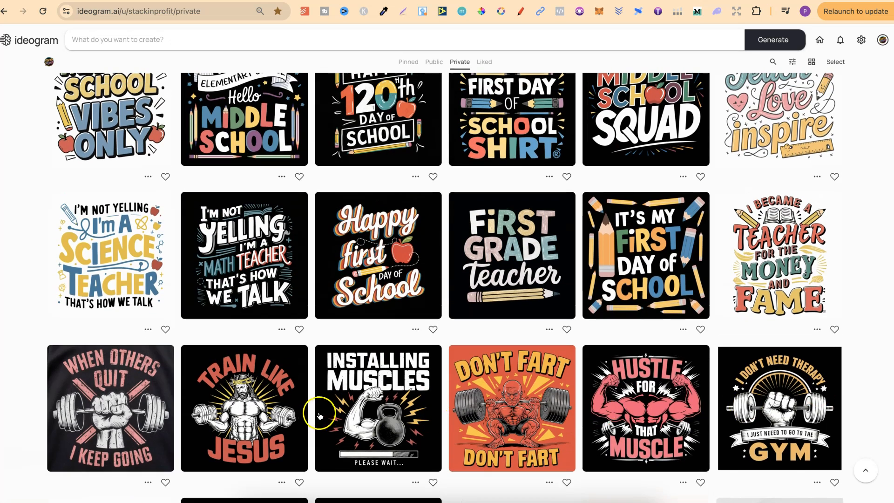
scroll("up", 3)
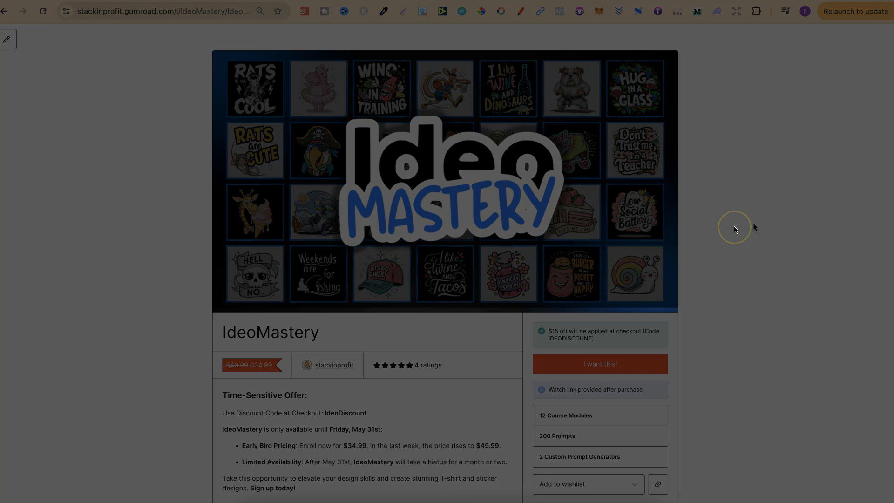
mouse_move(734, 229)
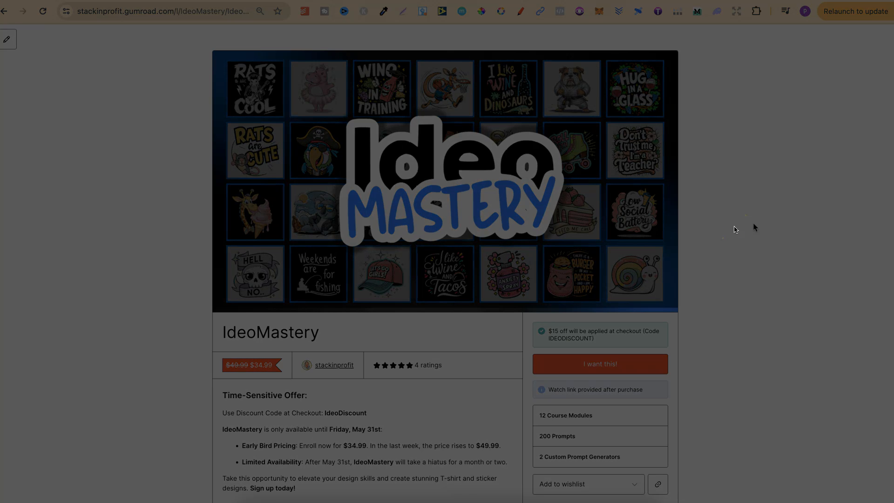